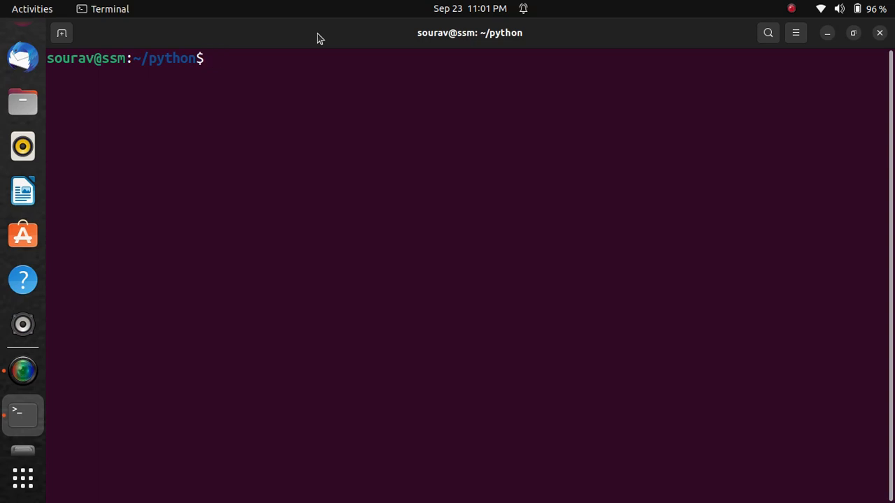
Enter the command vim detect_person.py at the prompt in the python folder.
{"action": "type", "text": "vim detect_person.py"}
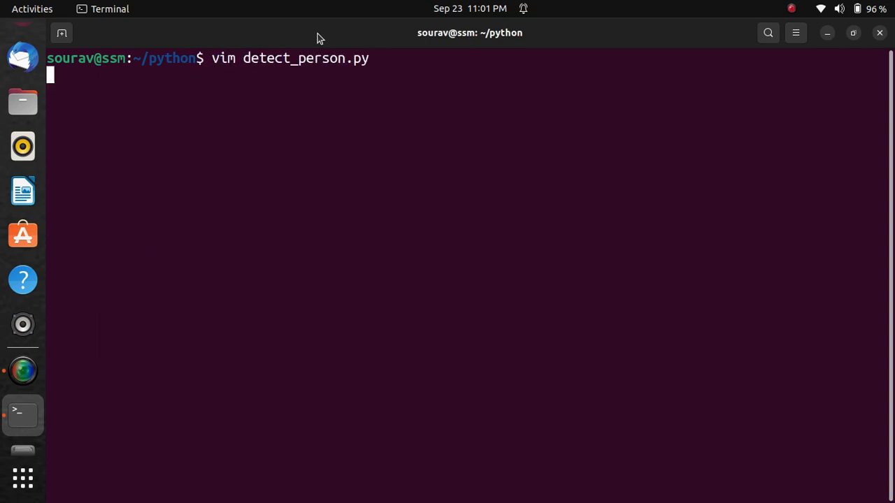
Load detect_person.py in vim and read its imports and HOG detector setup.
{"action": "key", "text": "Return"}
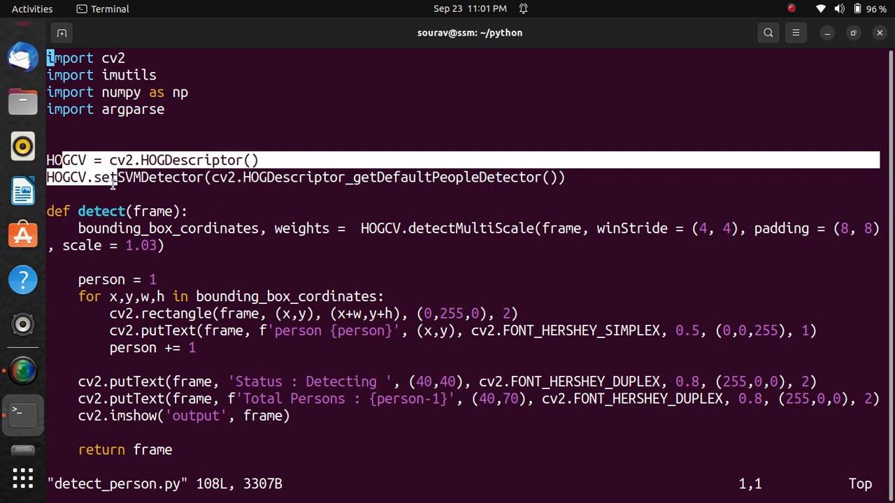
{"action": "mouse_move", "coordinate": [81, 206]}
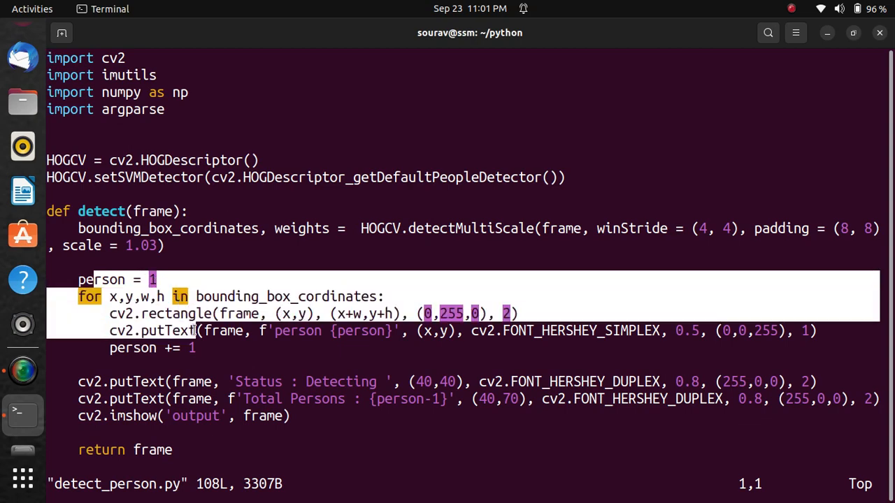
{"action": "scroll", "scroll_direction": "down", "scroll_amount": 3}
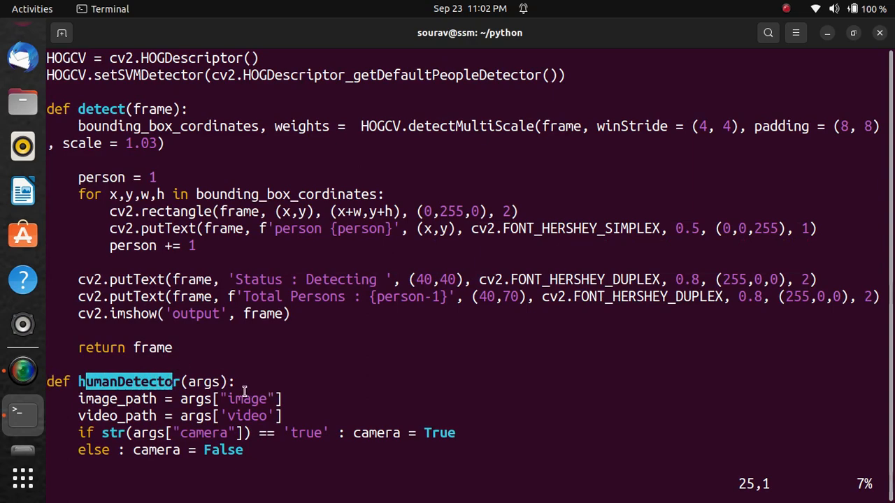
Read down through humanDetector to detectByPathVideo and its frame-reading loop.
{"action": "scroll", "scroll_direction": "down", "scroll_amount": 3}
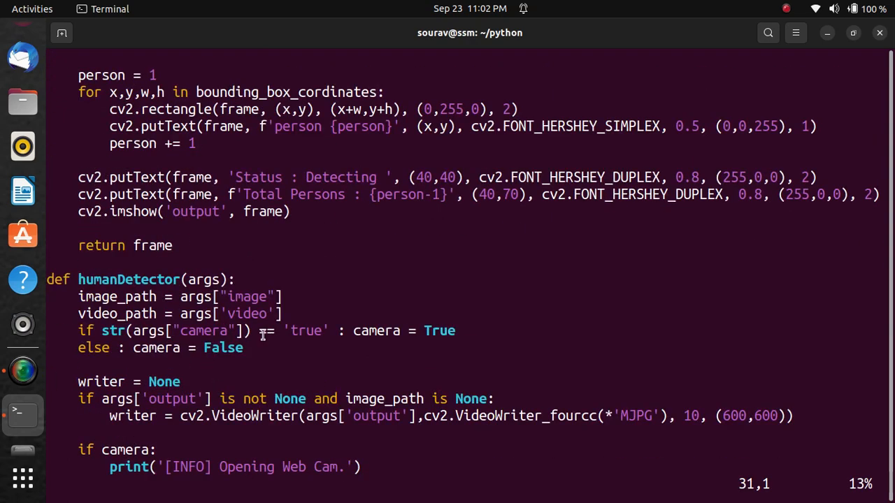
{"action": "scroll", "scroll_direction": "down", "scroll_amount": 3}
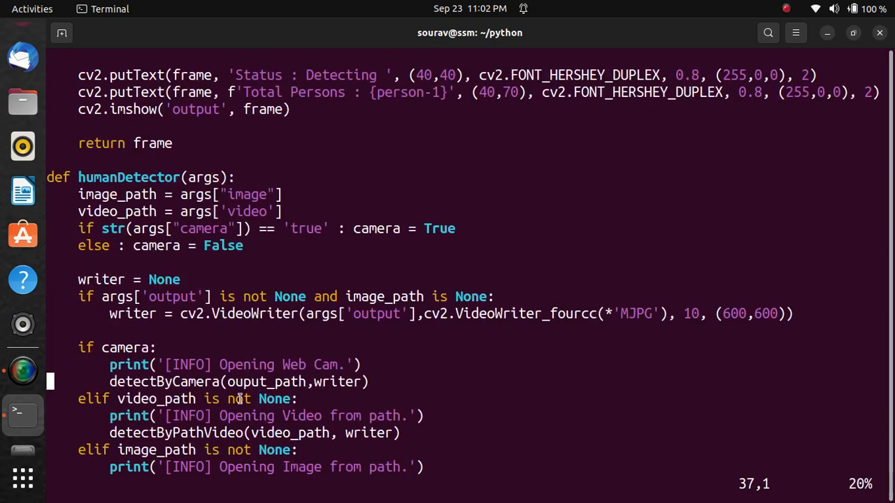
{"action": "scroll", "scroll_direction": "down", "scroll_amount": 3}
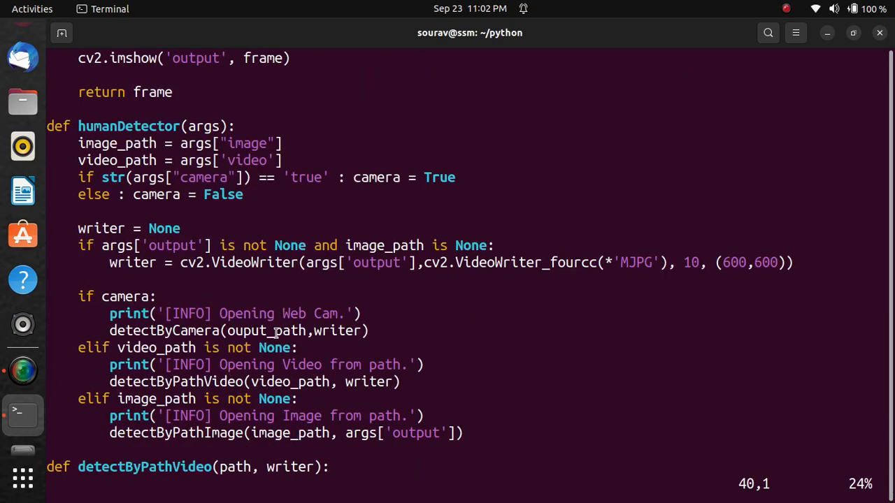
{"action": "scroll", "scroll_direction": "down", "scroll_amount": 3}
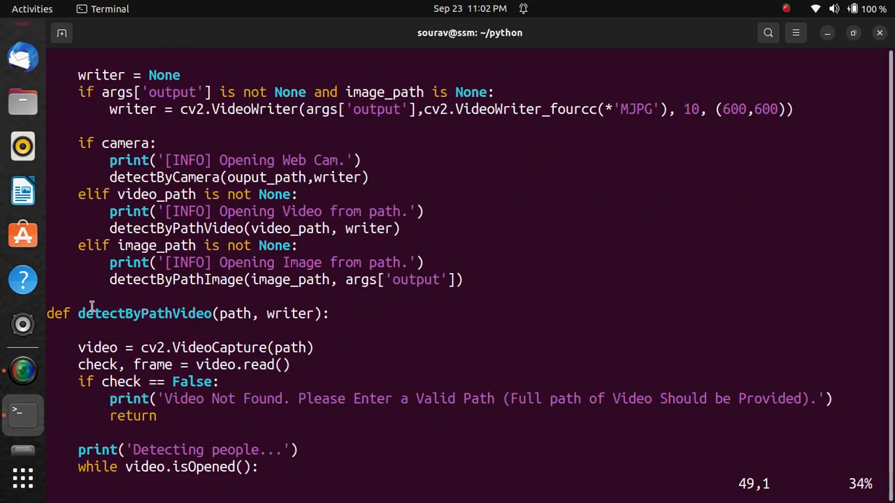
{"action": "double_click", "coordinate": [89, 313]}
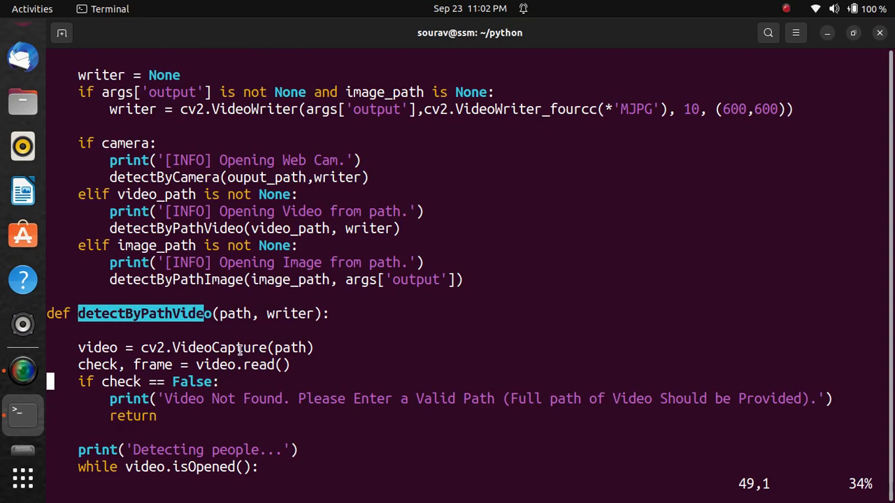
{"action": "scroll", "scroll_direction": "down", "scroll_amount": 3}
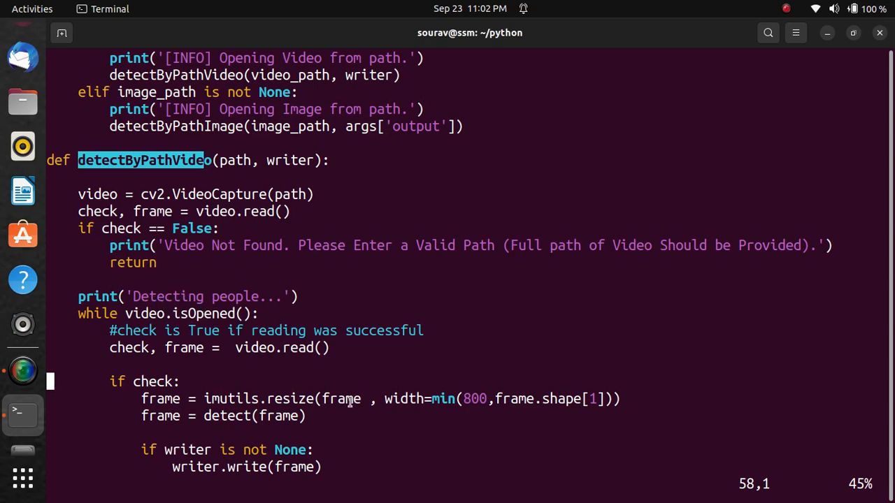
Read through detectByCamera down to the argsParser function.
{"action": "scroll", "scroll_direction": "down", "scroll_amount": 3}
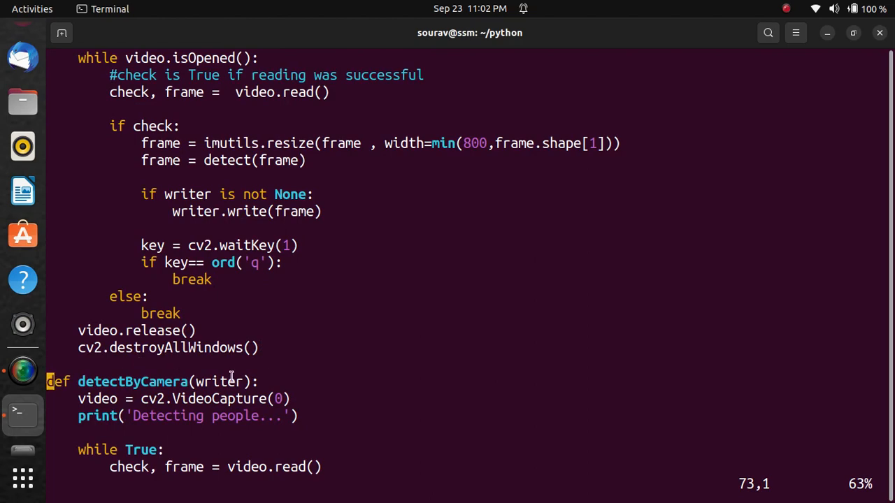
{"action": "mouse_move", "coordinate": [271, 383]}
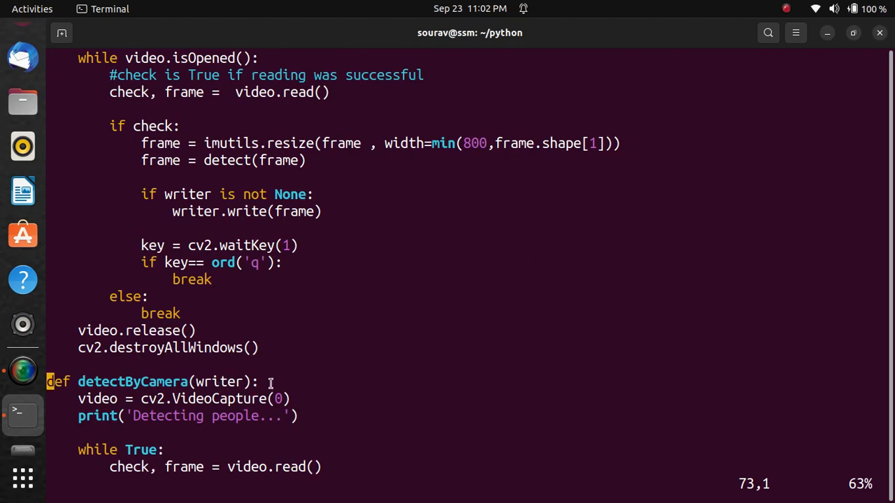
{"action": "scroll", "scroll_direction": "down", "scroll_amount": 3}
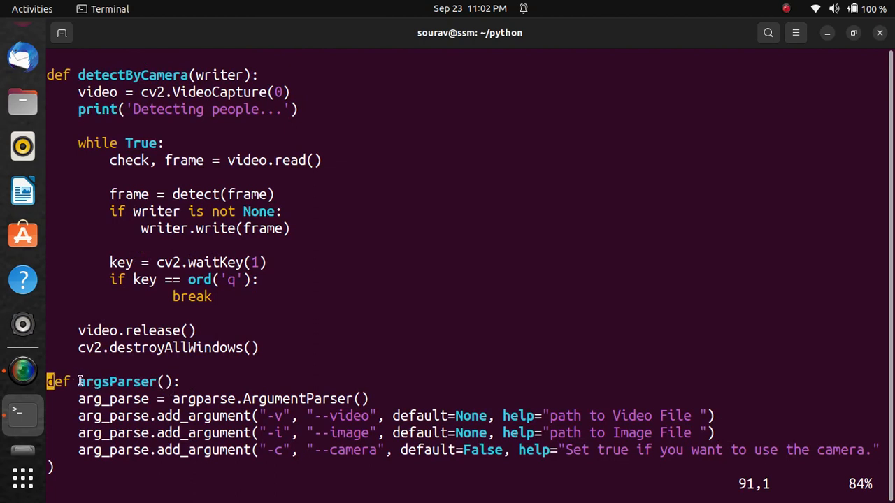
{"action": "double_click", "coordinate": [115, 382]}
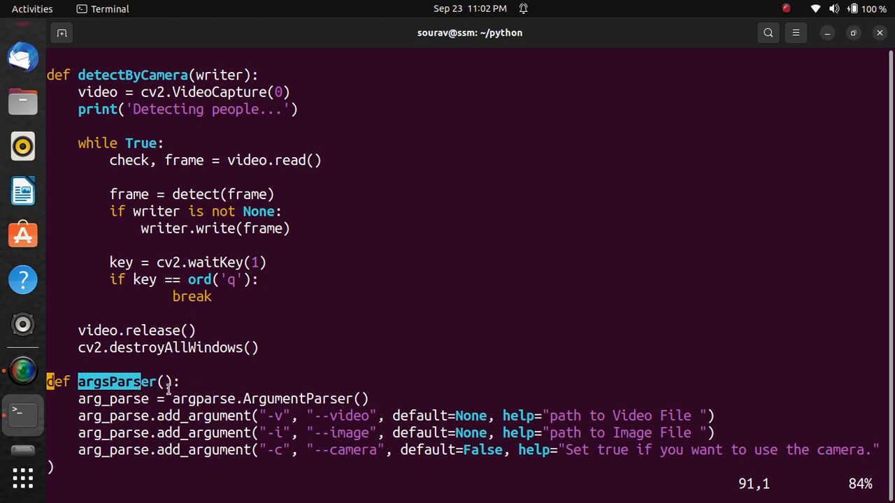
{"action": "scroll", "scroll_direction": "down", "scroll_amount": 3}
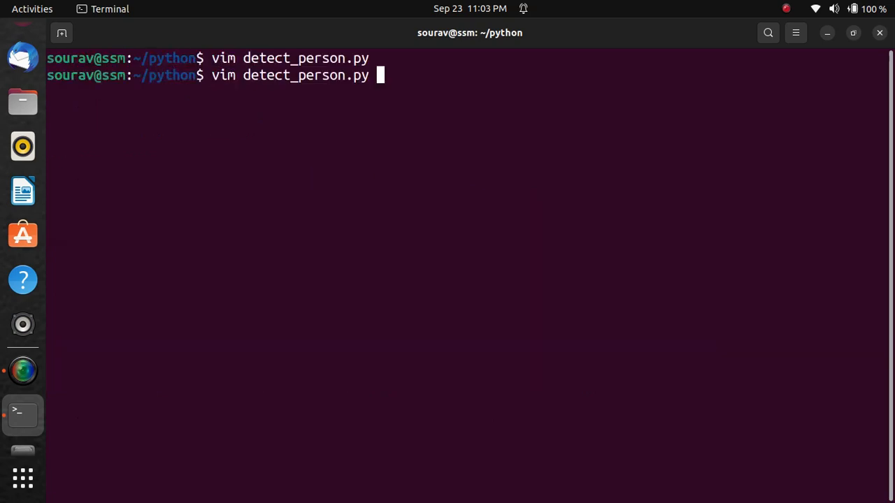
Run python3 detect_person.py -v persons.mp4, which reports 'Detecting people...'.
{"action": "type", "text": "python3  detect_person.py -v persons.mp4"}
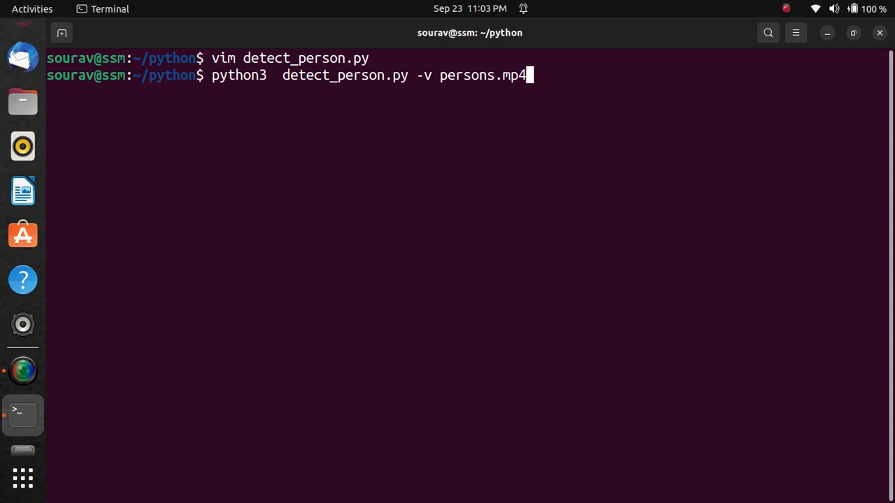
{"action": "key", "text": "Return"}
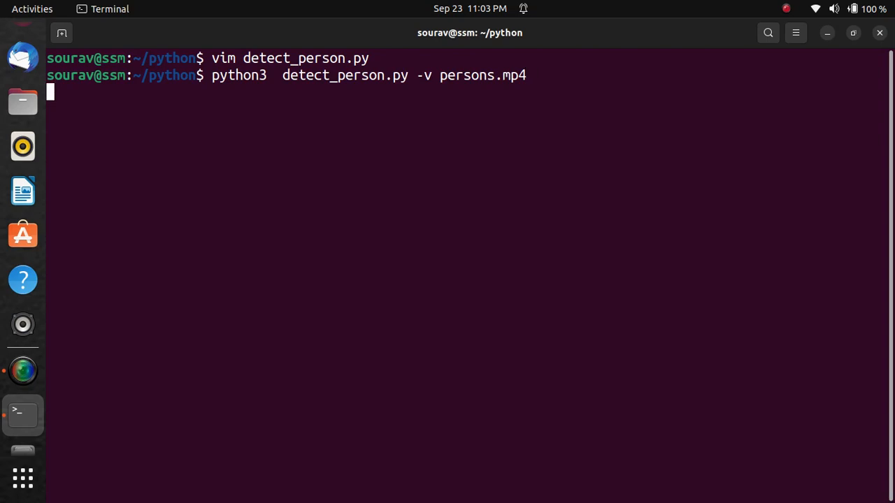
{"action": "key", "text": "Return"}
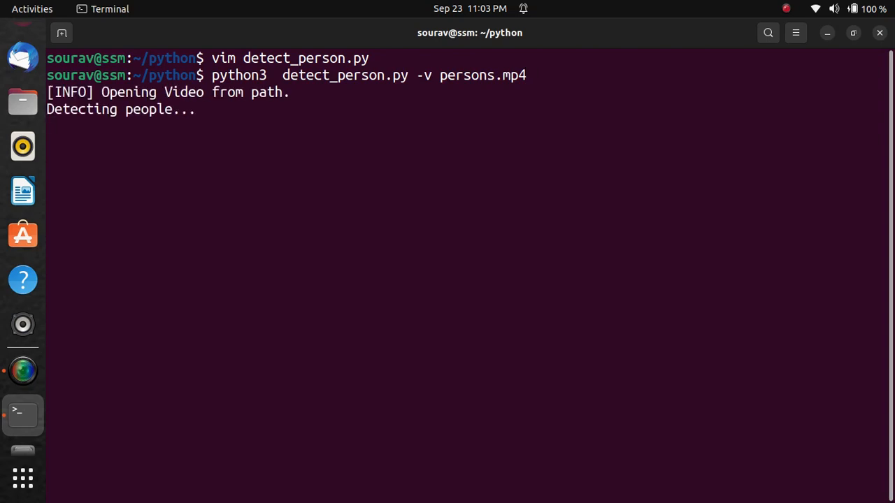